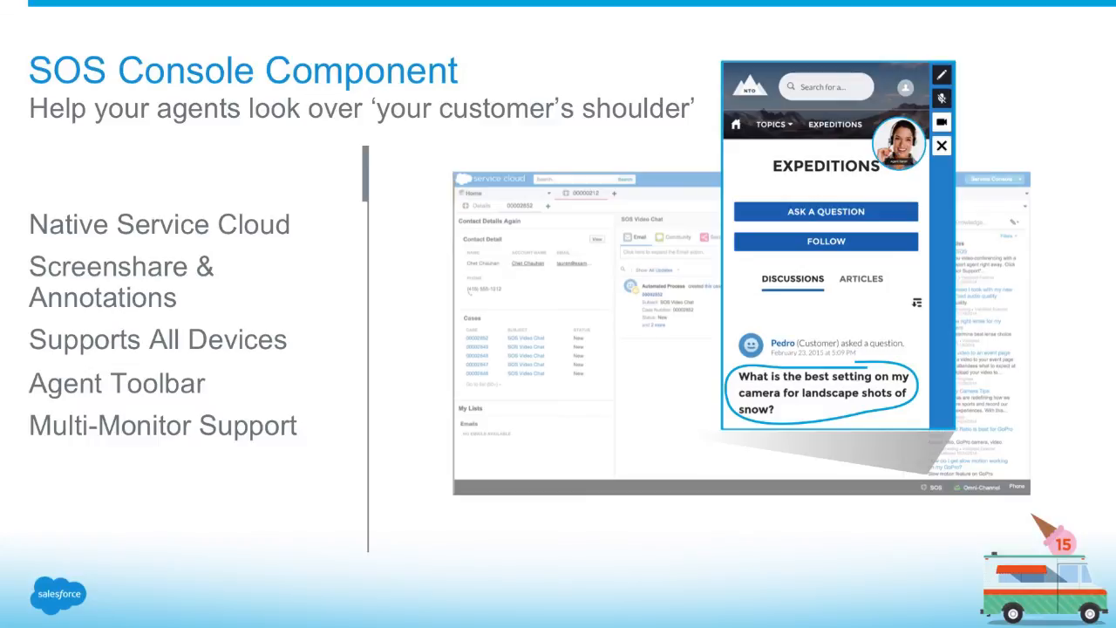
# Step: Bring up the Omni-Channel panel showing Offline while the phone shows the SOS prompt
pyautogui.press('right')
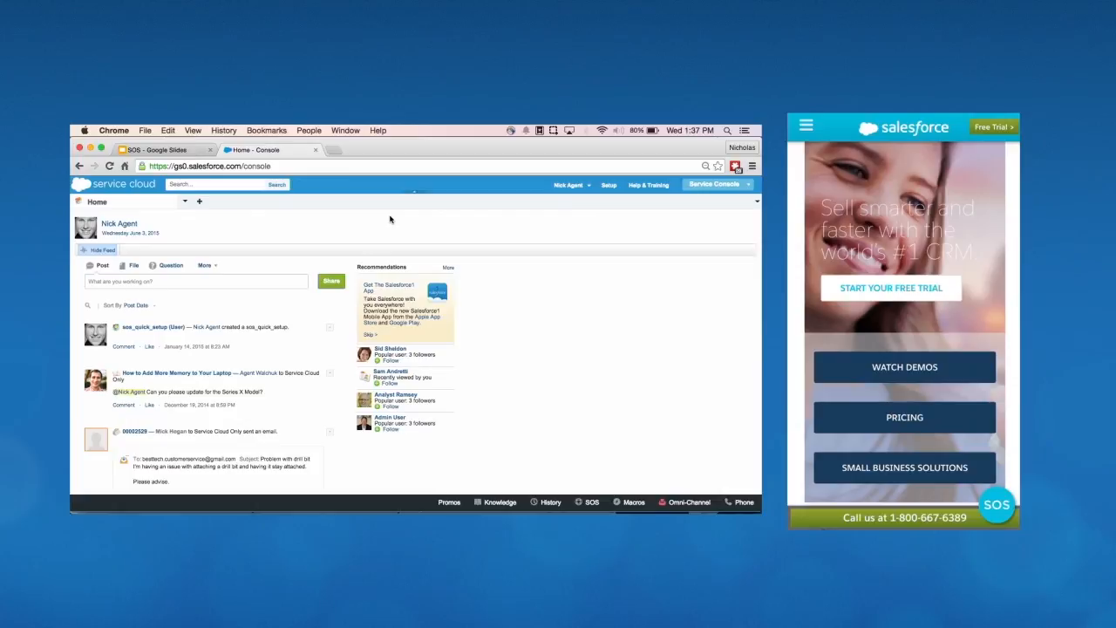
pyautogui.scroll(-3)
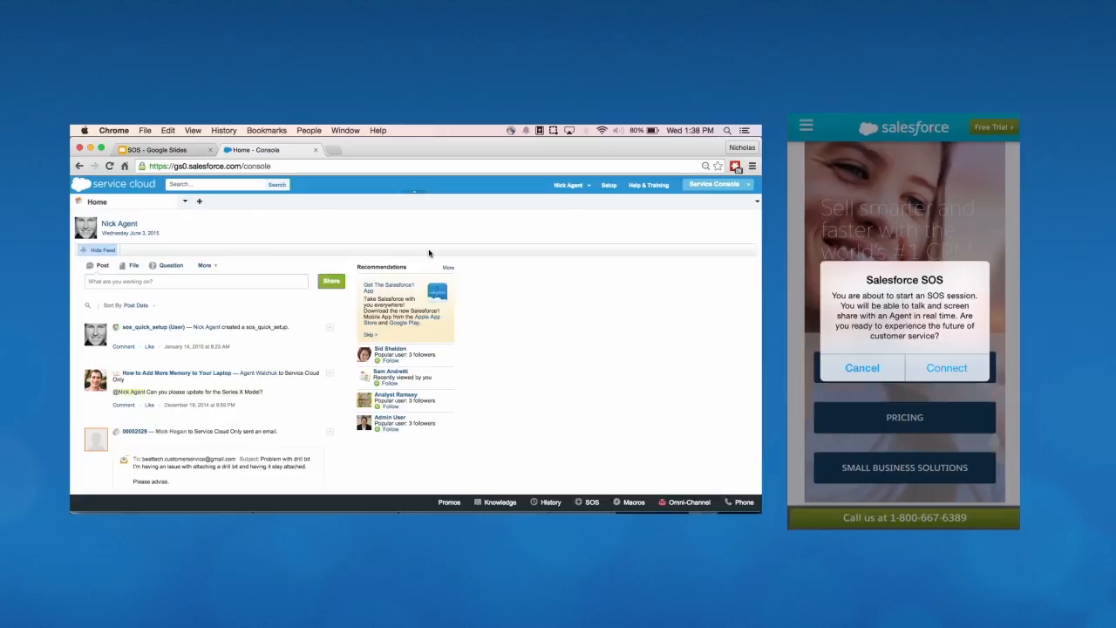
pyautogui.moveTo(570, 350)
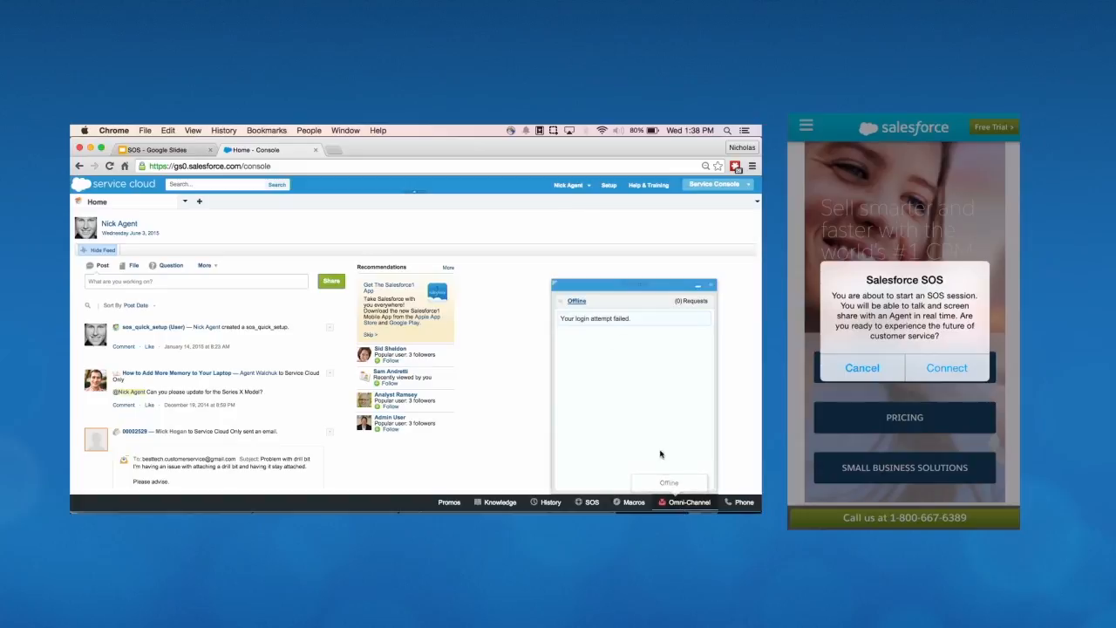
# Step: Switch the Omni-Channel presence from Offline to SOS and let the customer connect
pyautogui.click(577, 301)
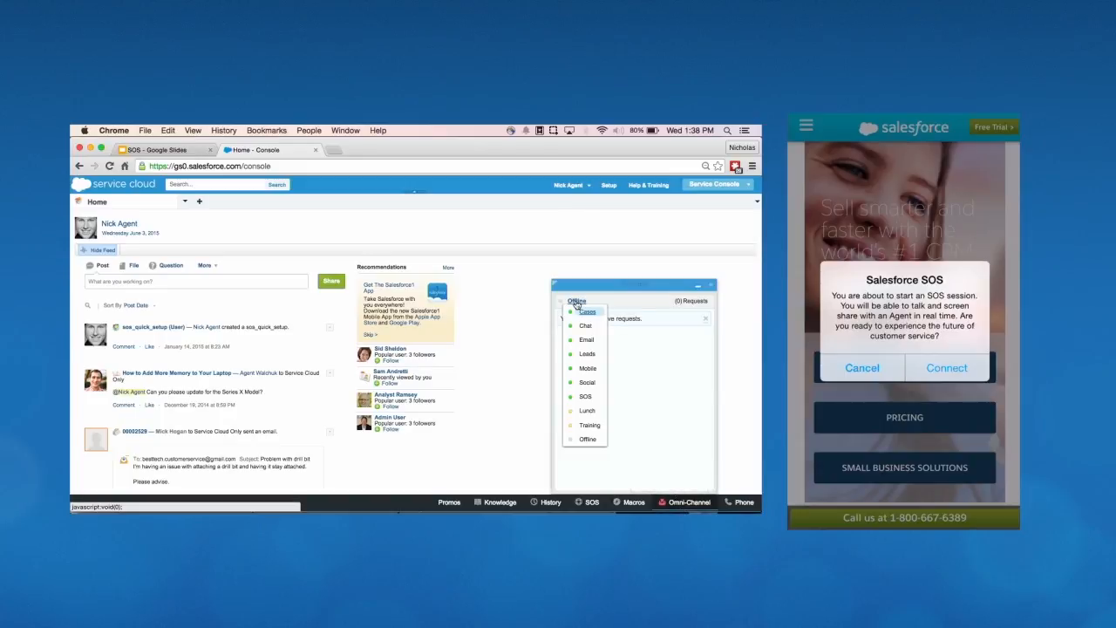
pyautogui.click(586, 311)
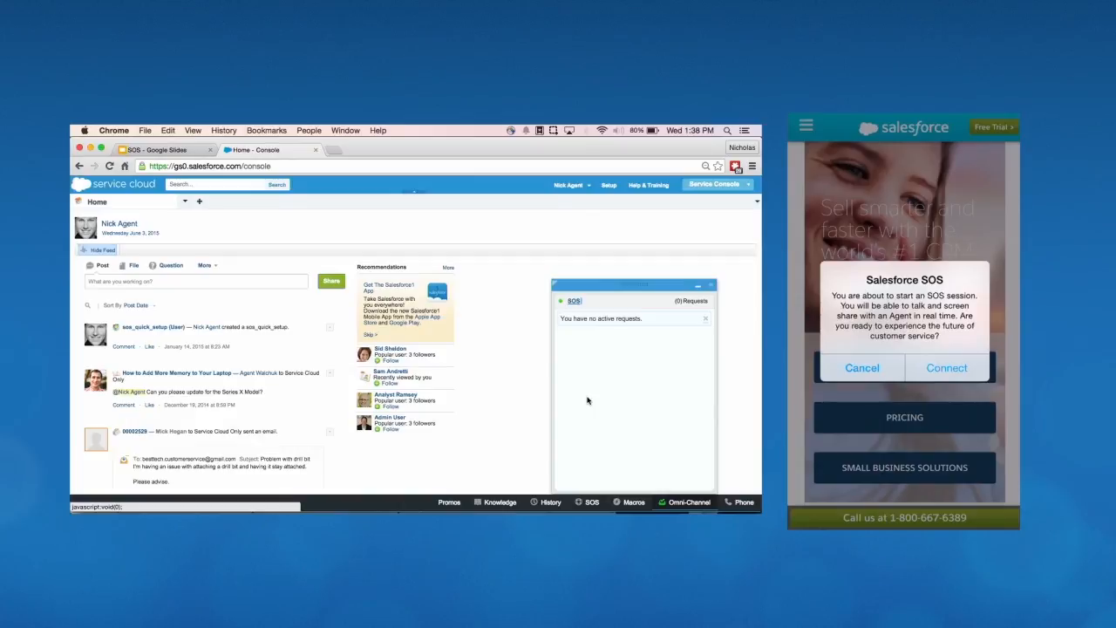
pyautogui.click(945, 367)
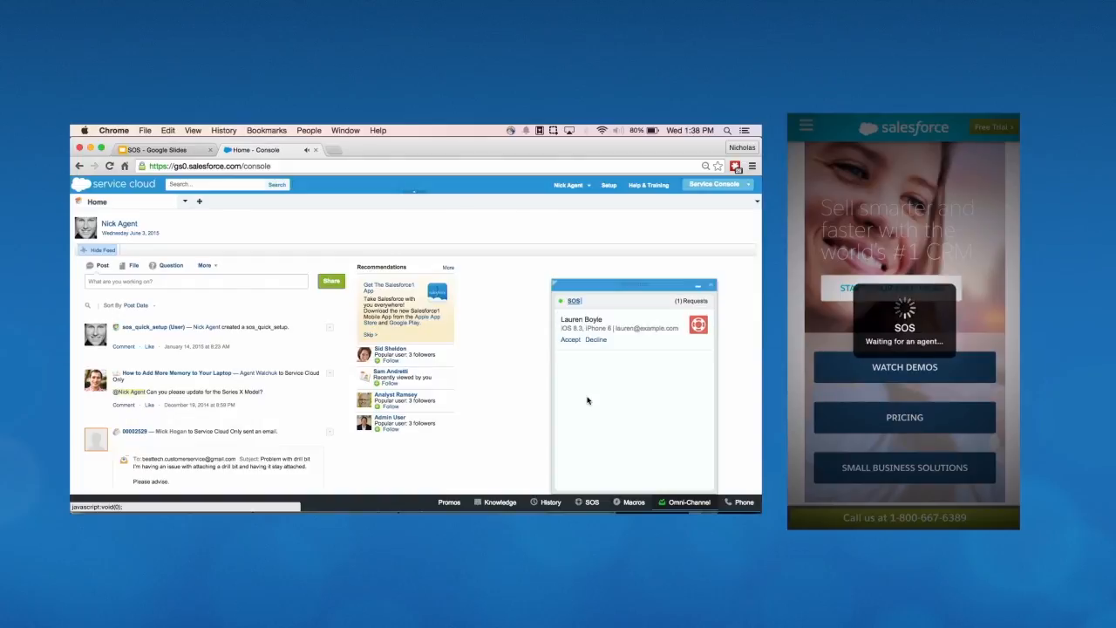
pyautogui.moveTo(619, 374)
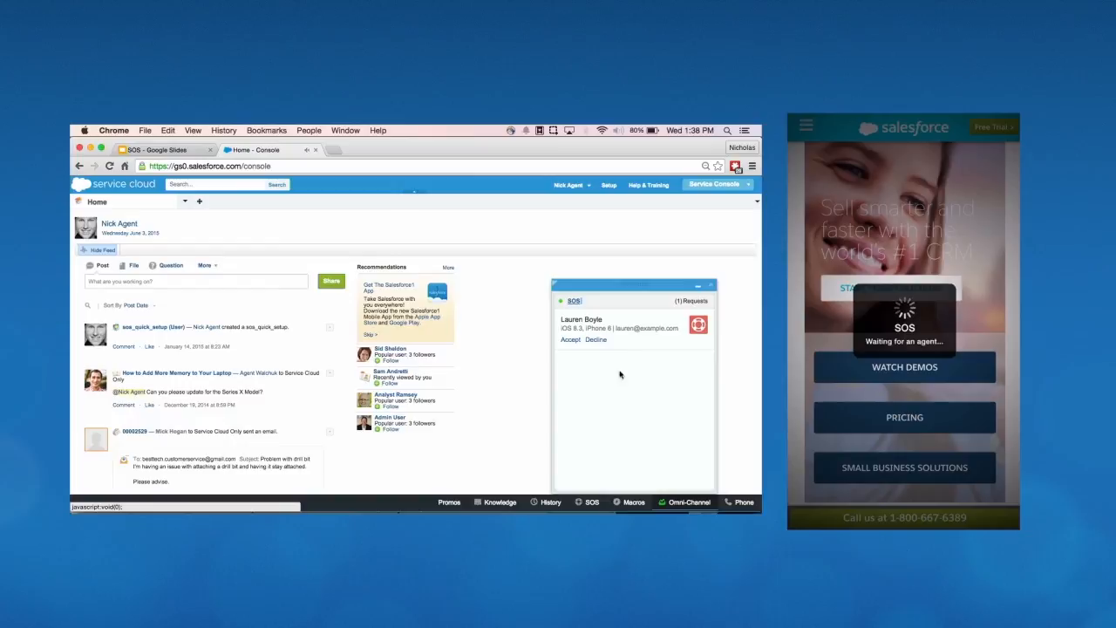
pyautogui.moveTo(631, 363)
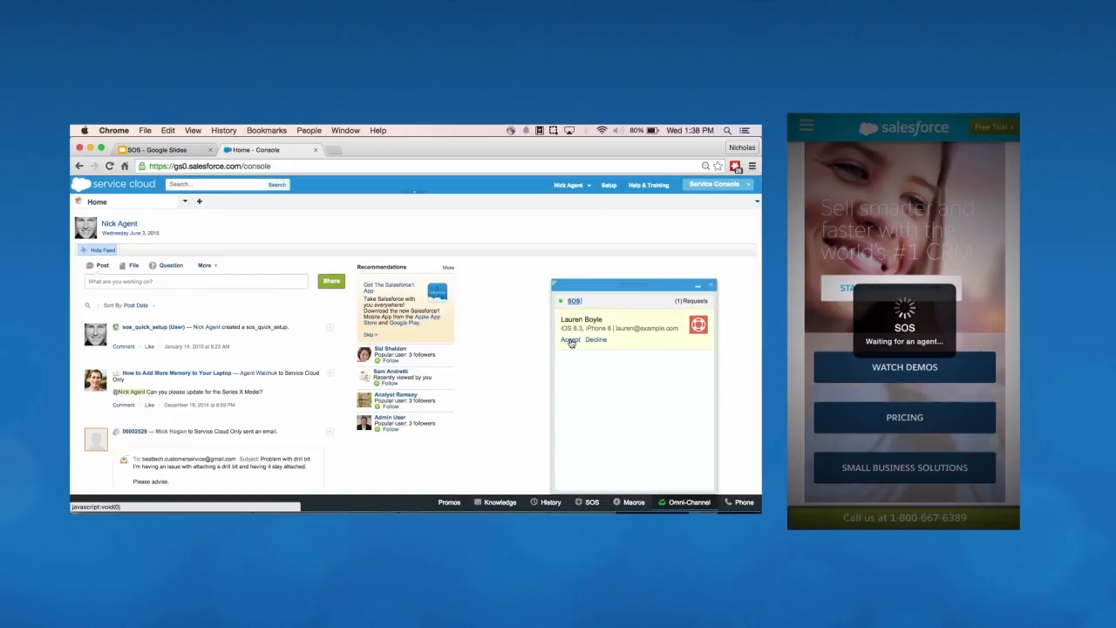
# Step: Accept the incoming SOS request to open session 00000559 with live video
pyautogui.click(569, 339)
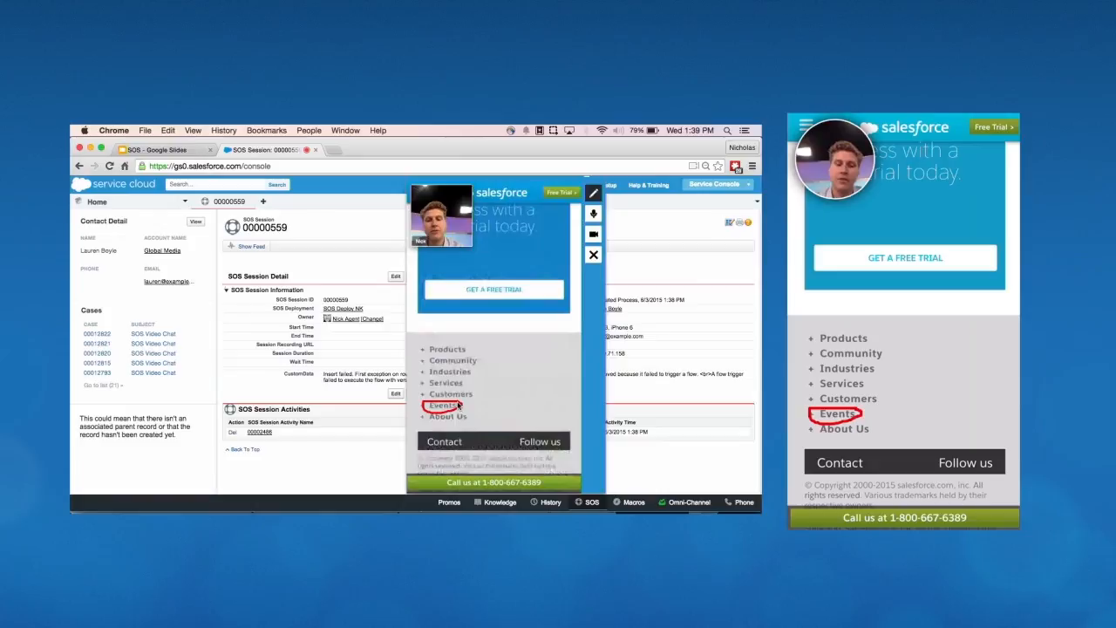
# Step: Expand the Events section on the customer's shared screen and check Dreamforce
pyautogui.click(836, 413)
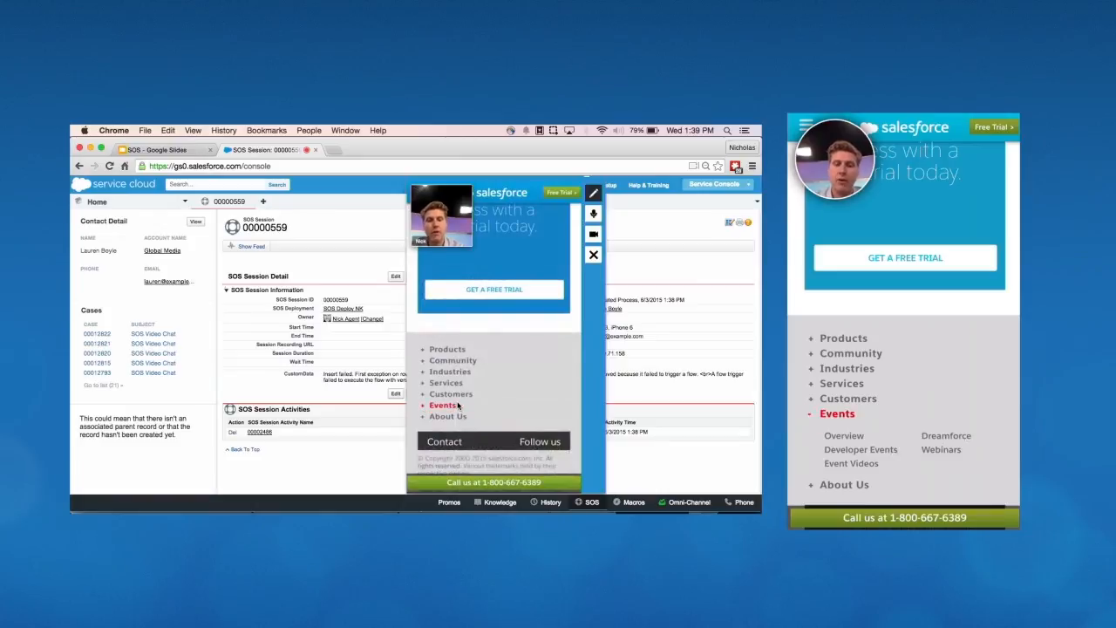
pyautogui.click(443, 404)
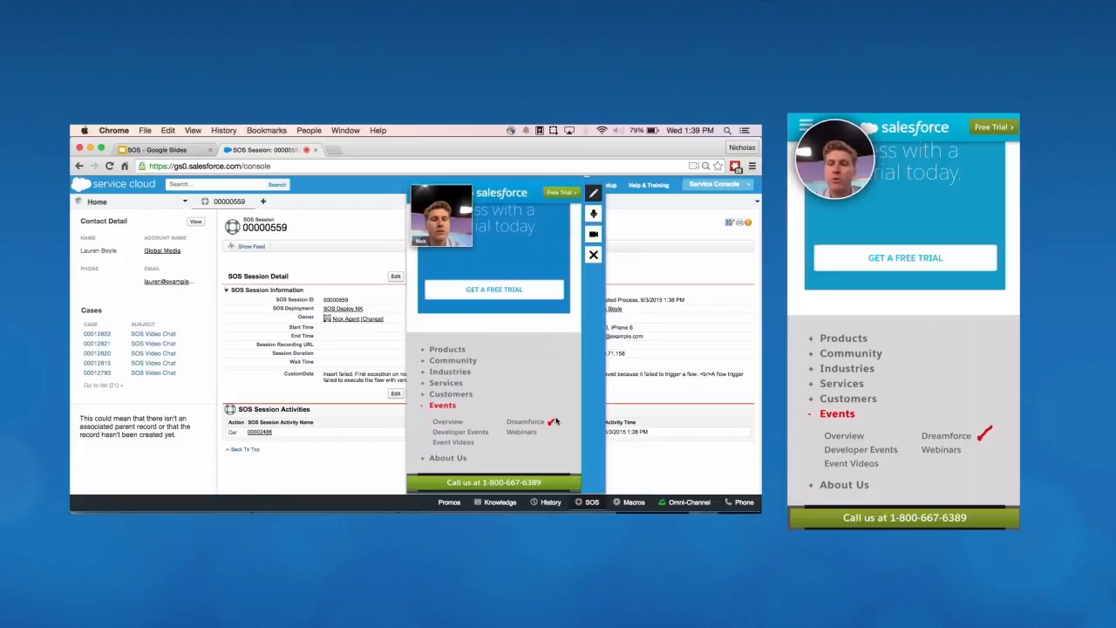
pyautogui.moveTo(562, 410)
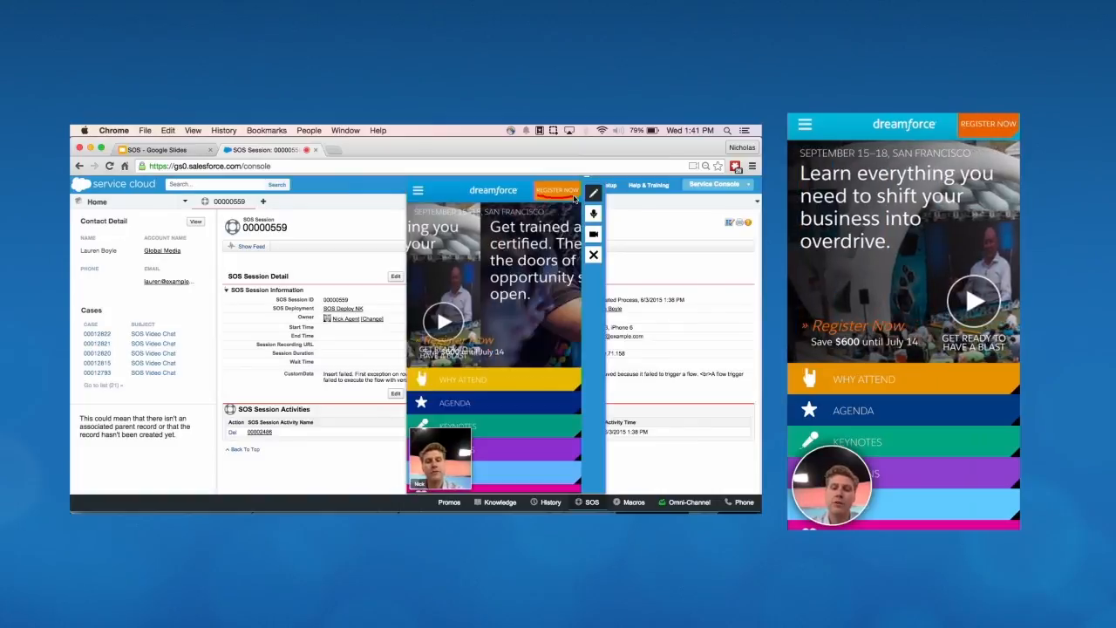
# Step: Wait for the customer's Dreamforce registration page to reappear in the shared view
pyautogui.click(556, 190)
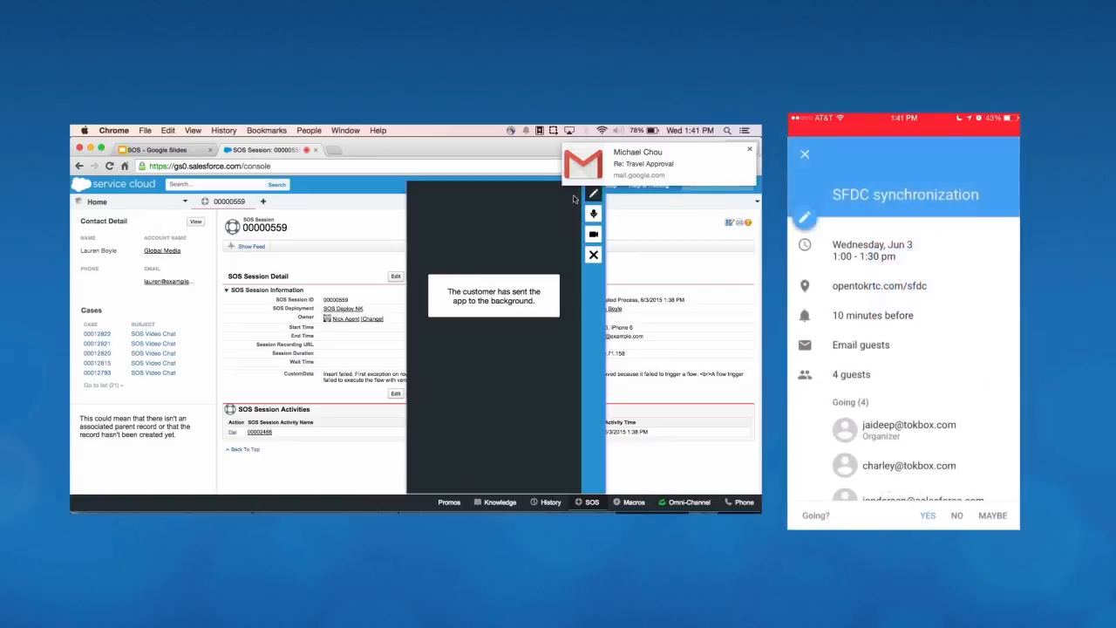
pyautogui.click(804, 153)
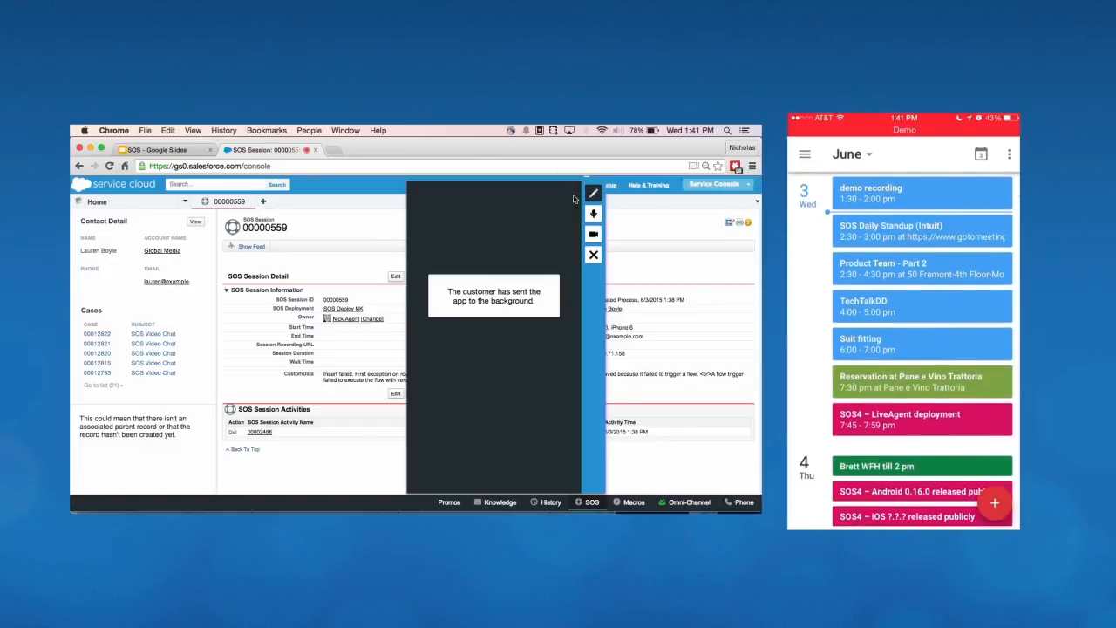
pyautogui.scroll(-3)
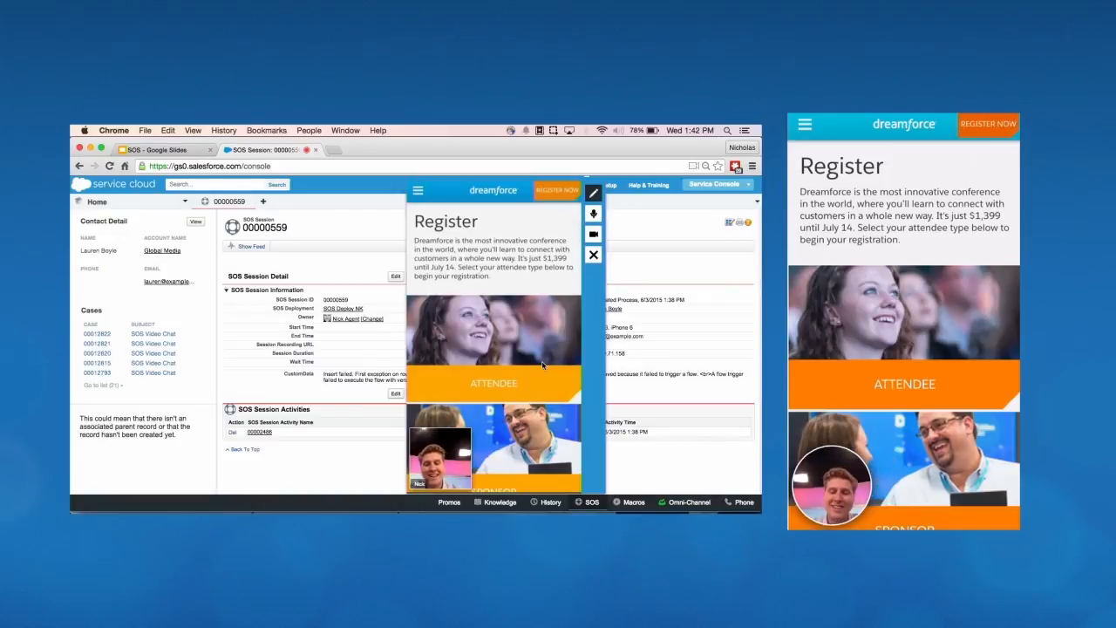
# Step: Select ATTENDEE on the customer's shared registration screen
pyautogui.click(493, 382)
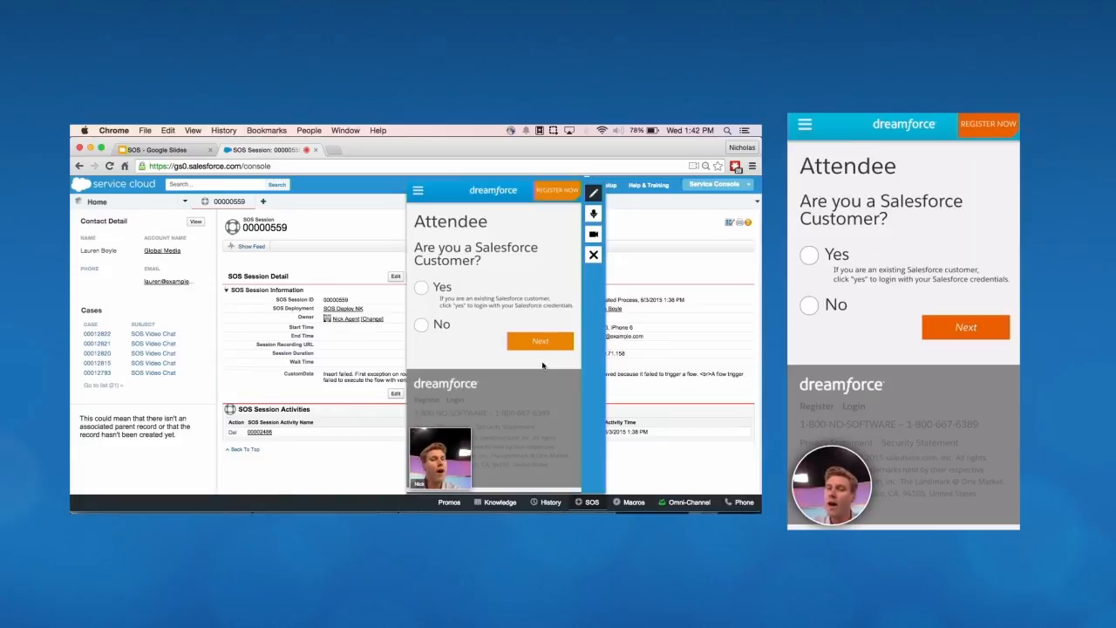
pyautogui.moveTo(593, 253)
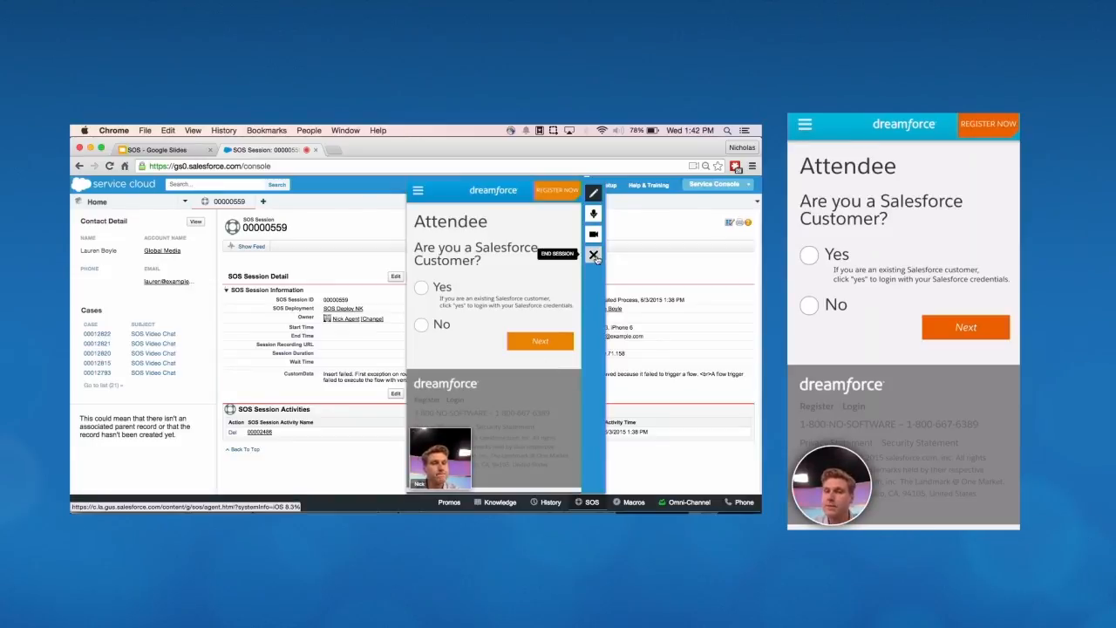
# Step: End the SOS session and confirm with YES
pyautogui.click(594, 253)
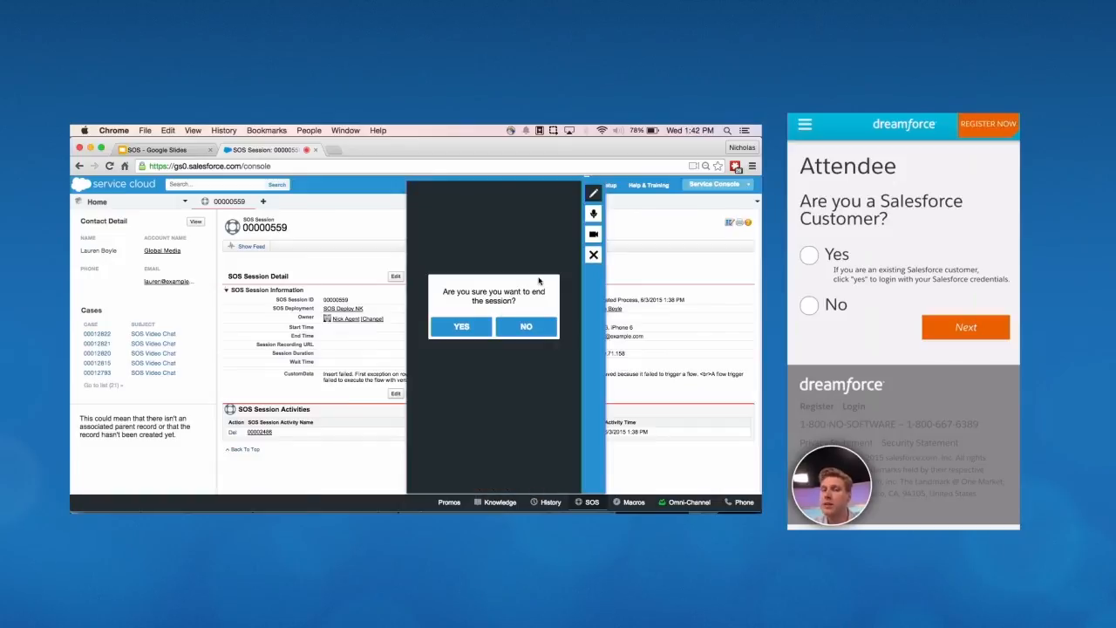
pyautogui.click(460, 326)
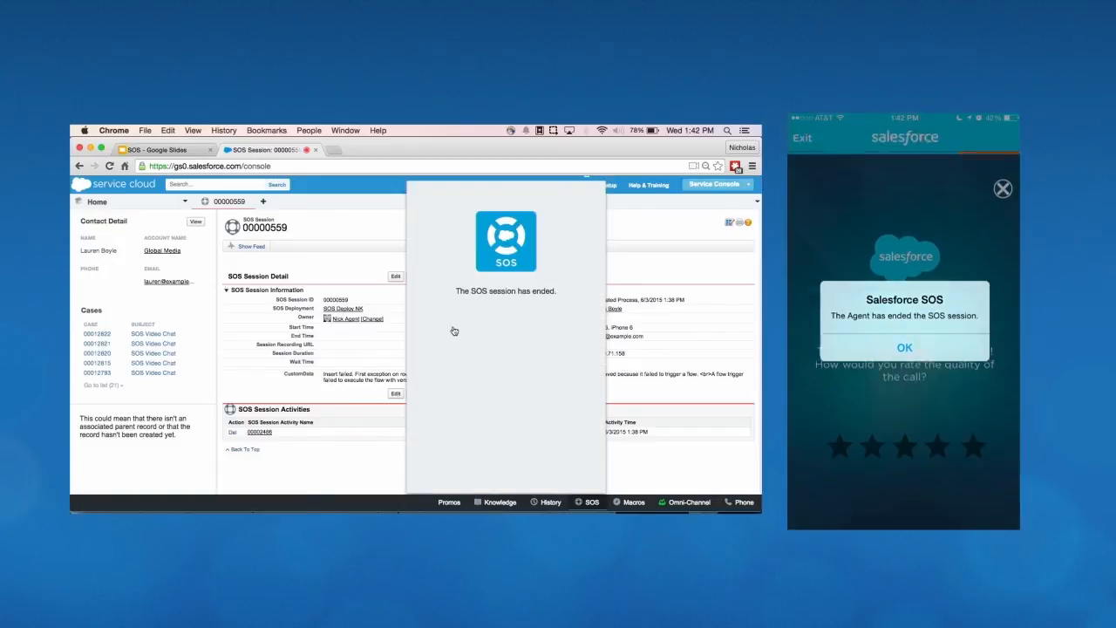
pyautogui.click(904, 347)
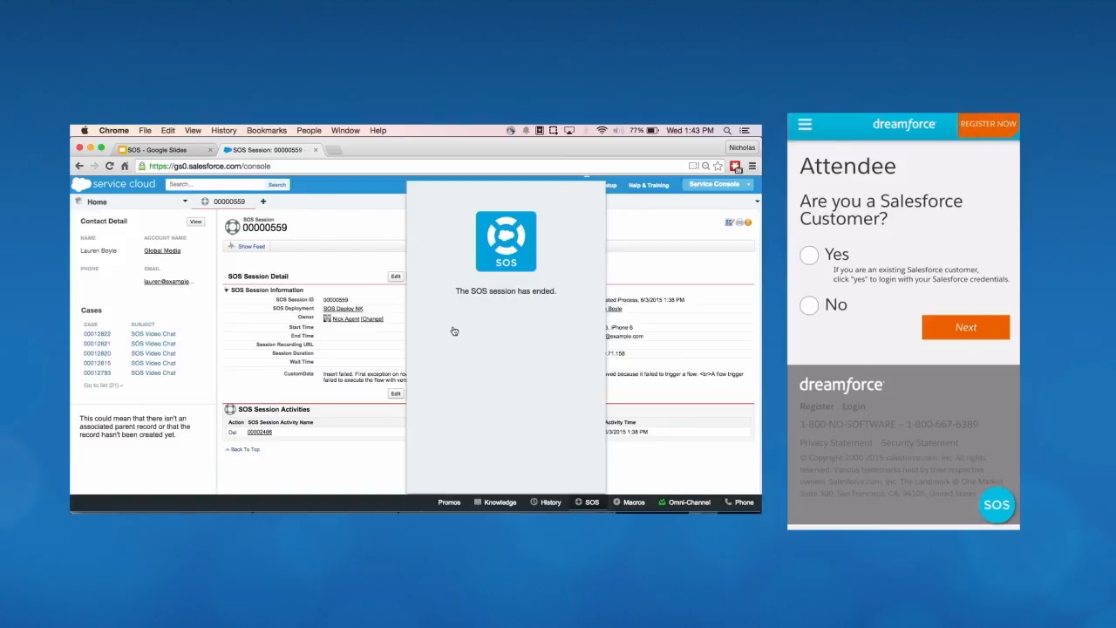
pyautogui.moveTo(491, 343)
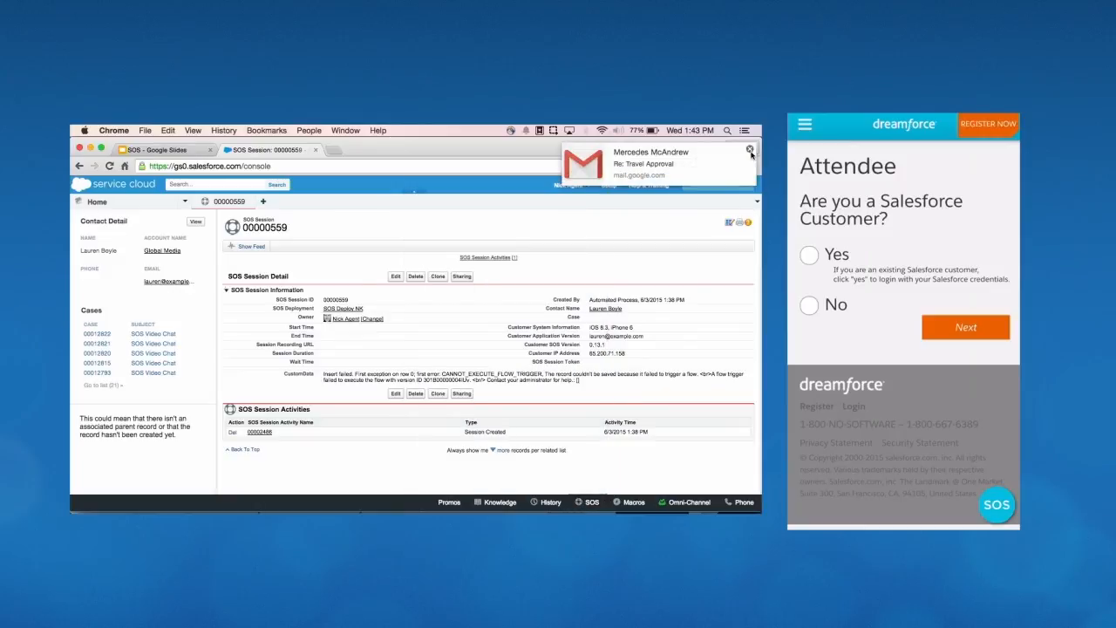
# Step: Dismiss the Gmail notification to view the session record's duration and activities
pyautogui.click(750, 150)
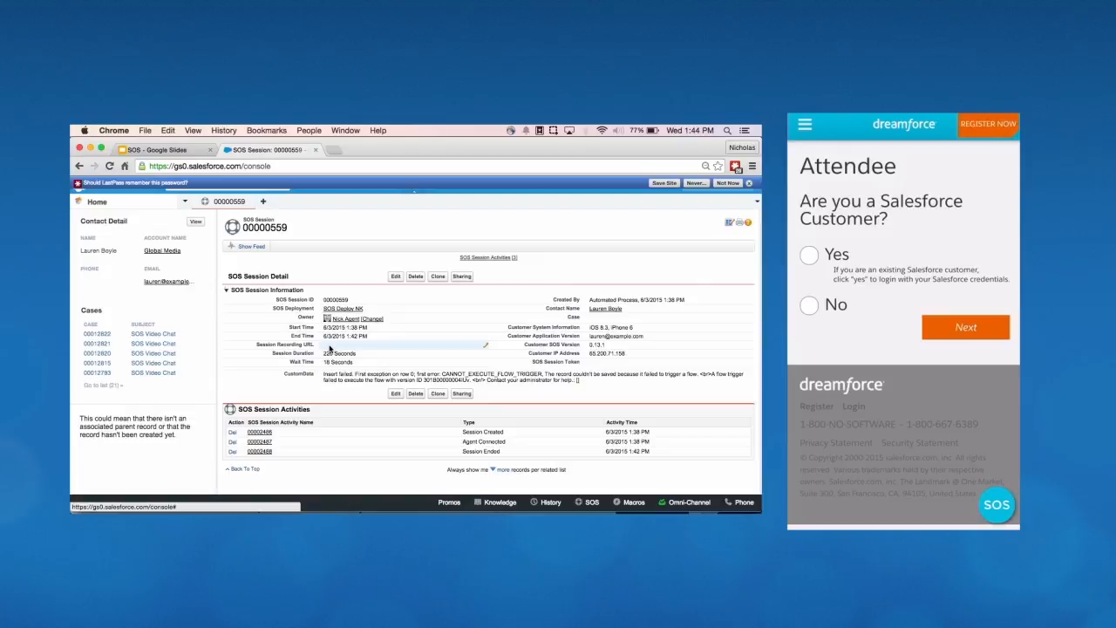
pyautogui.moveTo(409, 349)
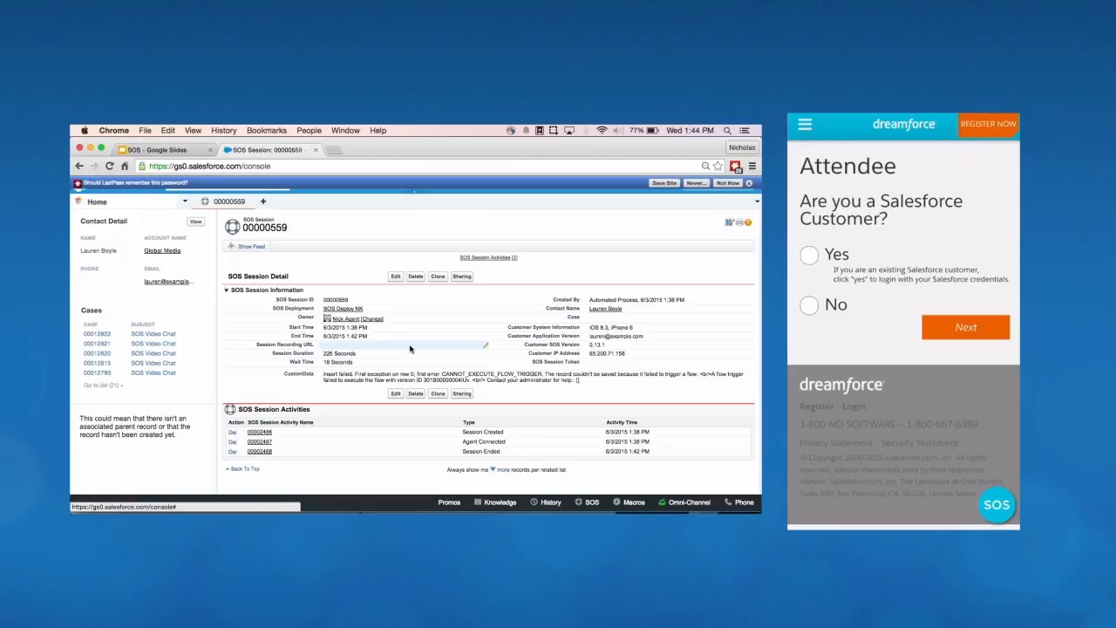
pyautogui.moveTo(444, 406)
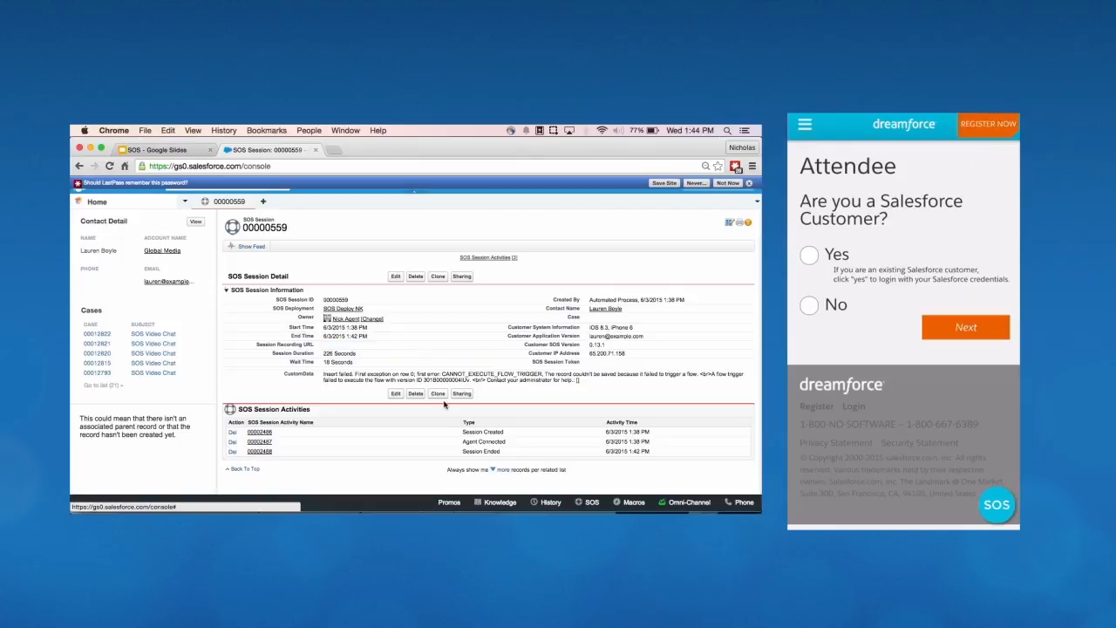